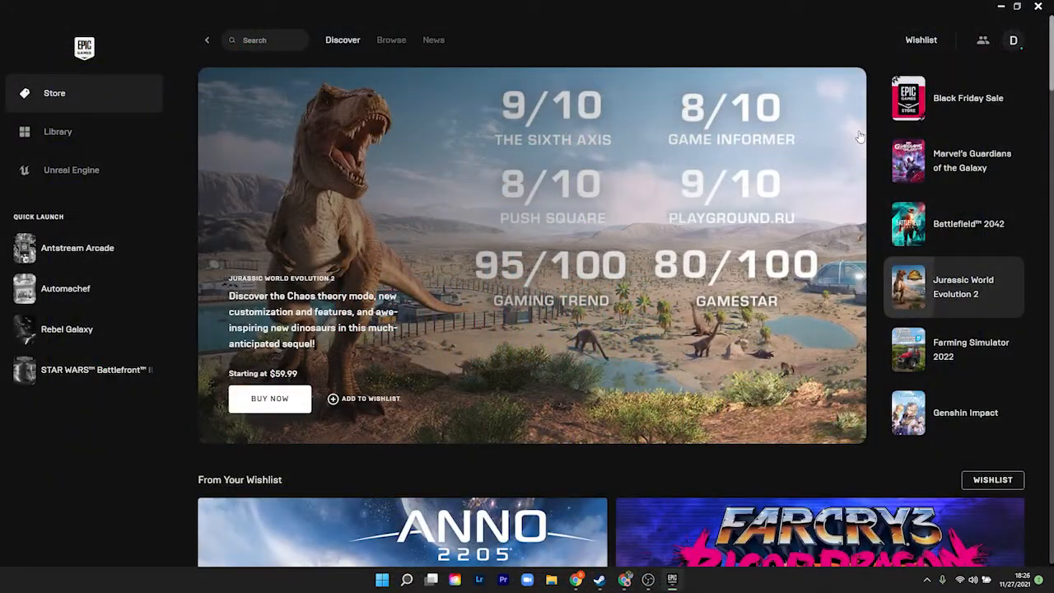
Scroll down the Steam Store front page through the Autumn Sale co-op and popular titles sections
{"action": "scroll", "scroll_direction": "down", "scroll_amount": 3}
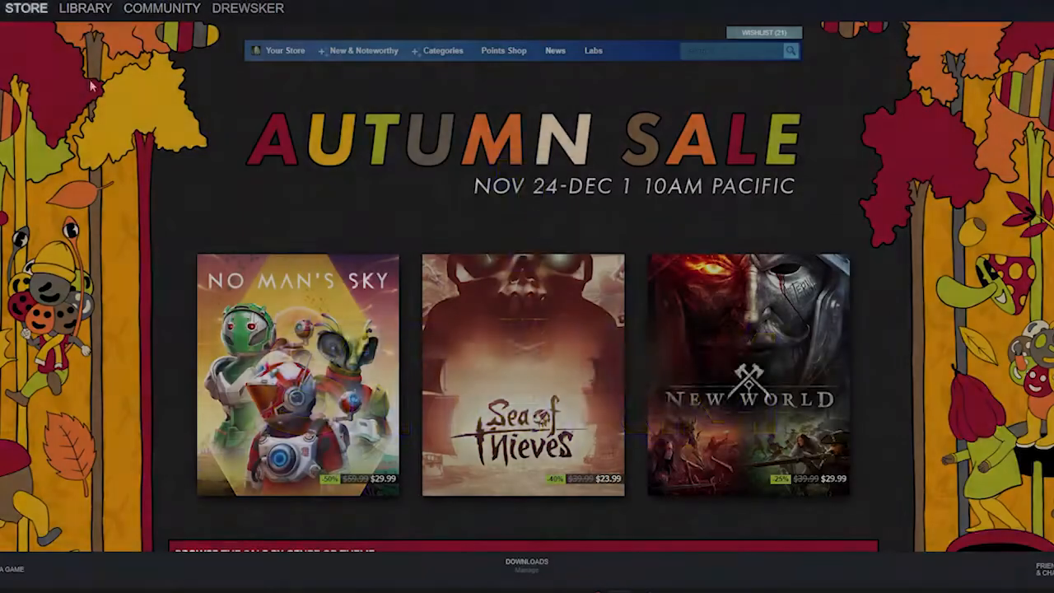
{"action": "scroll", "scroll_direction": "down", "scroll_amount": 3}
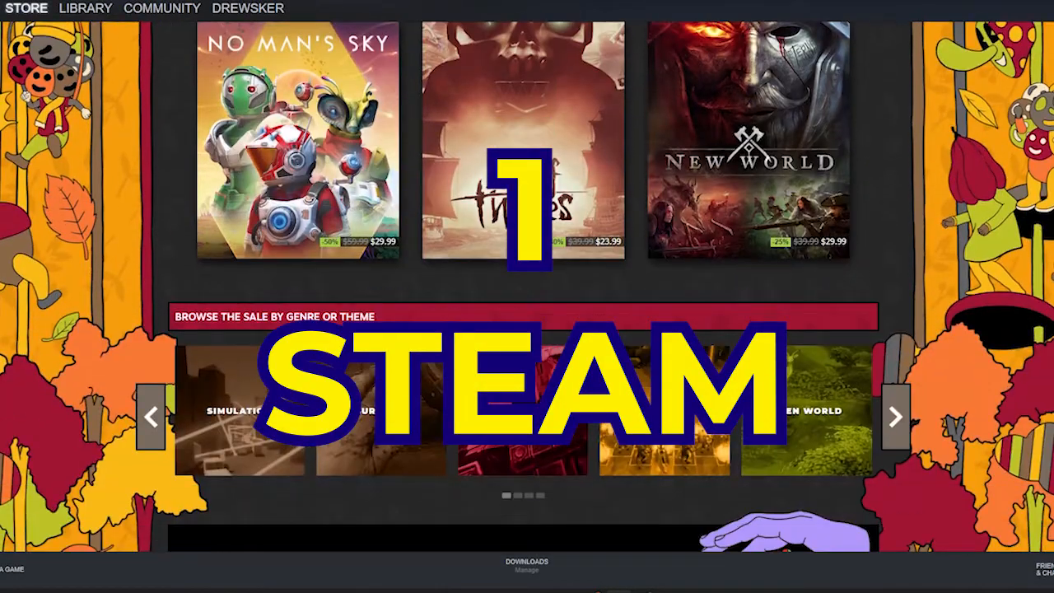
{"action": "scroll", "scroll_direction": "down", "scroll_amount": 3}
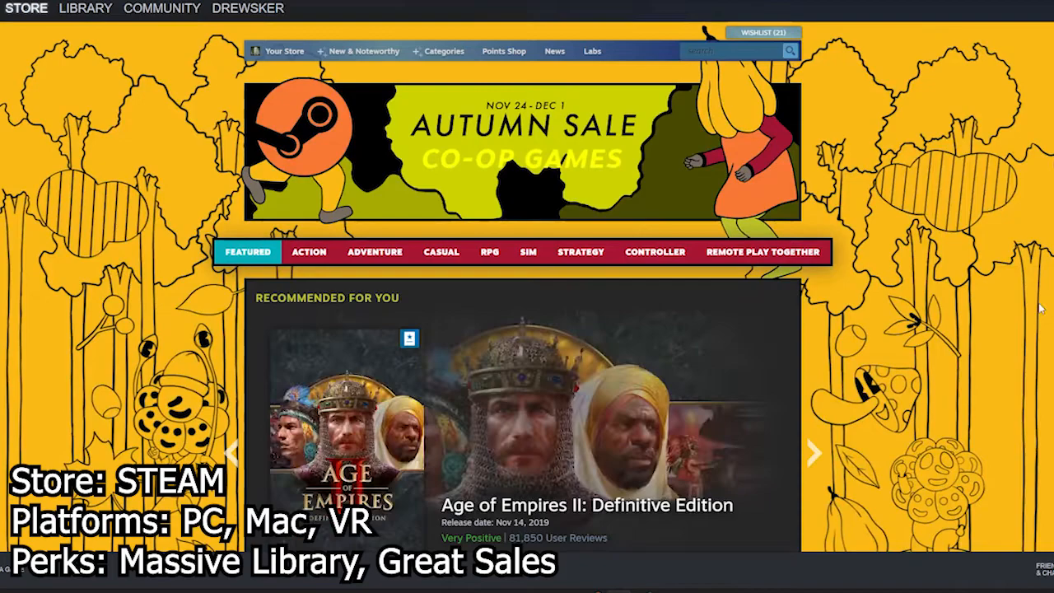
{"action": "scroll", "scroll_direction": "down", "scroll_amount": 3}
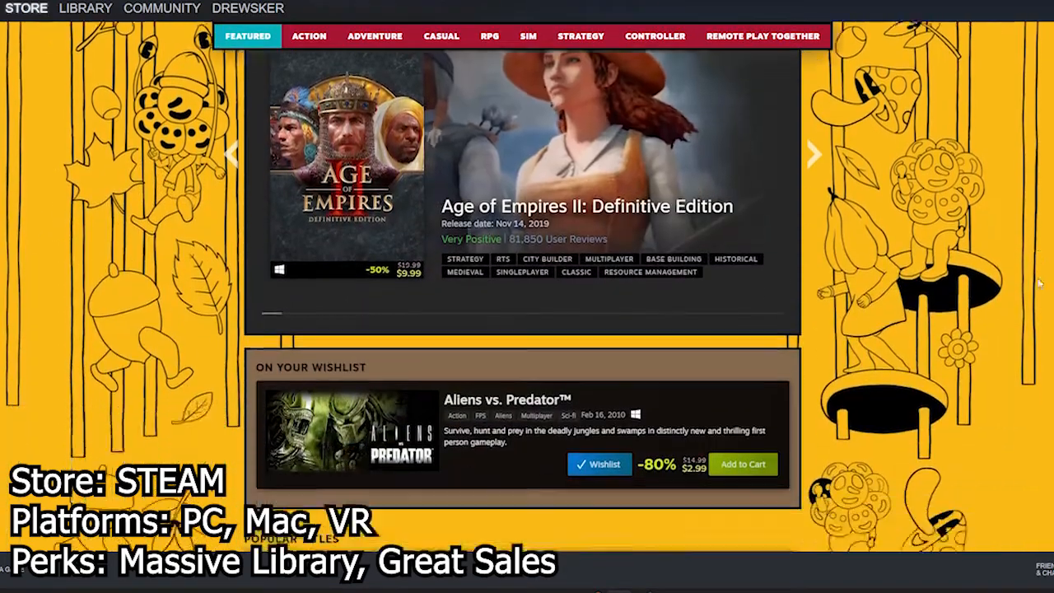
{"action": "scroll", "scroll_direction": "down", "scroll_amount": 3}
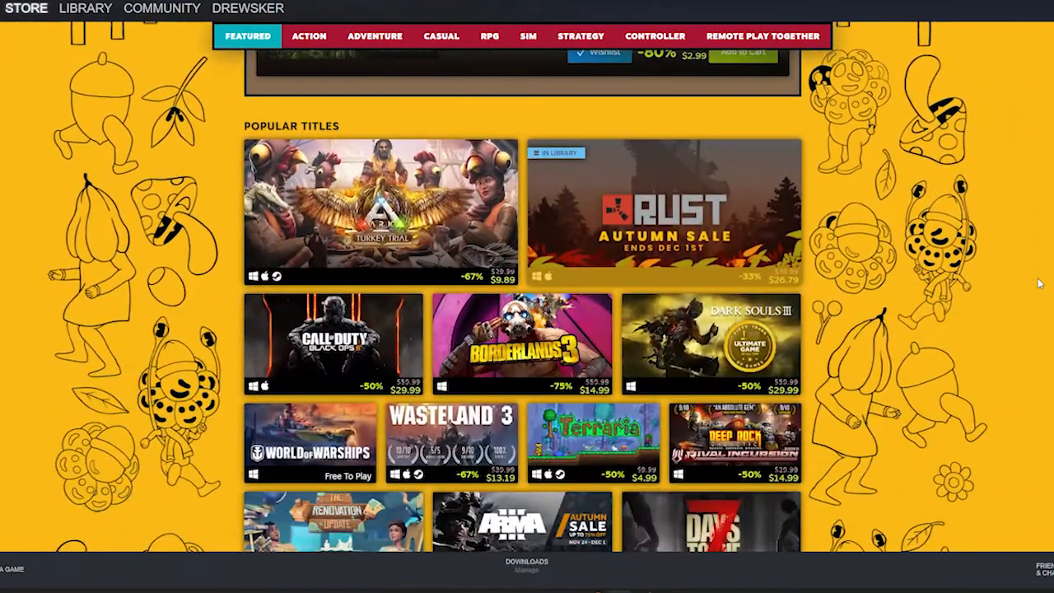
{"action": "scroll", "scroll_direction": "down", "scroll_amount": 3}
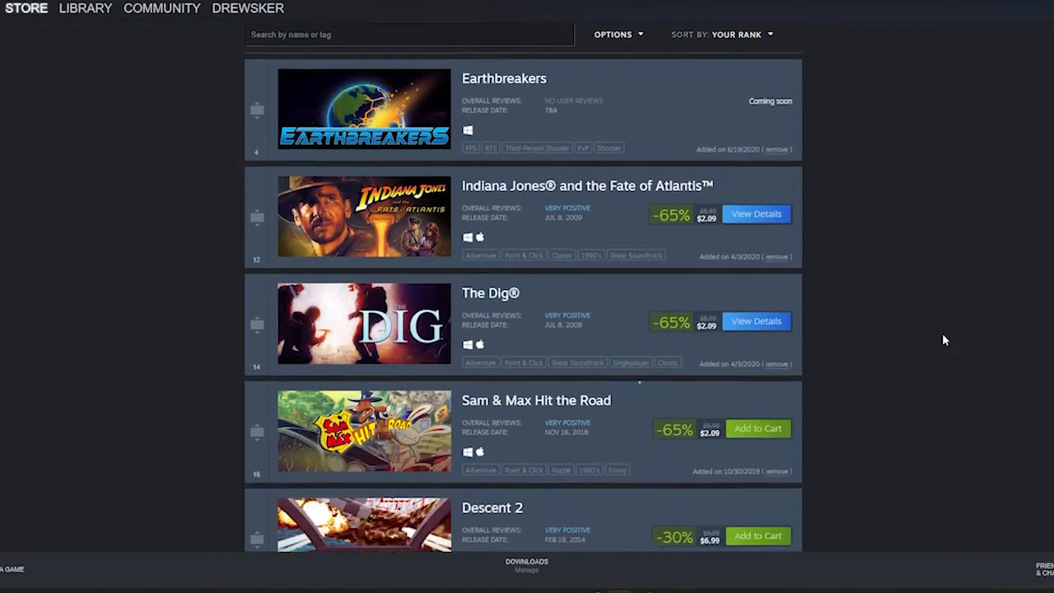
{"action": "scroll", "scroll_direction": "down", "scroll_amount": 3}
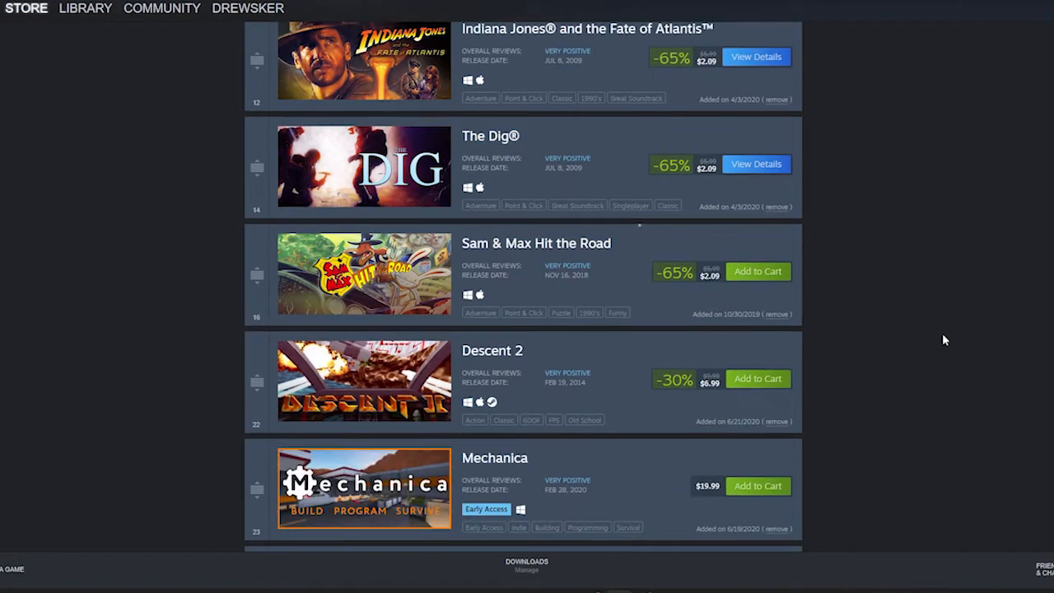
{"action": "scroll", "scroll_direction": "down", "scroll_amount": 3}
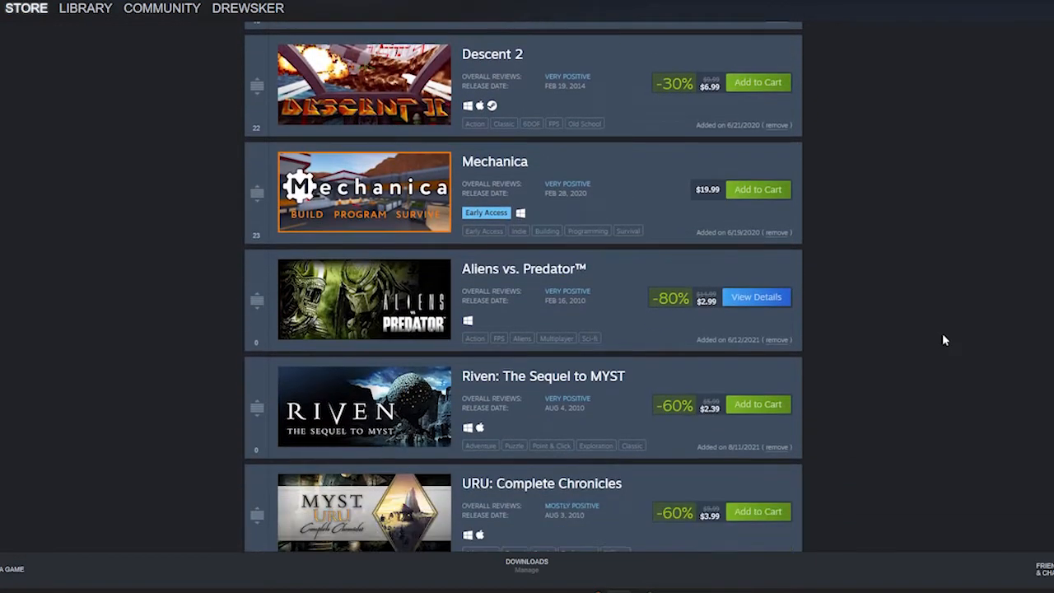
{"action": "scroll", "scroll_direction": "down", "scroll_amount": 3}
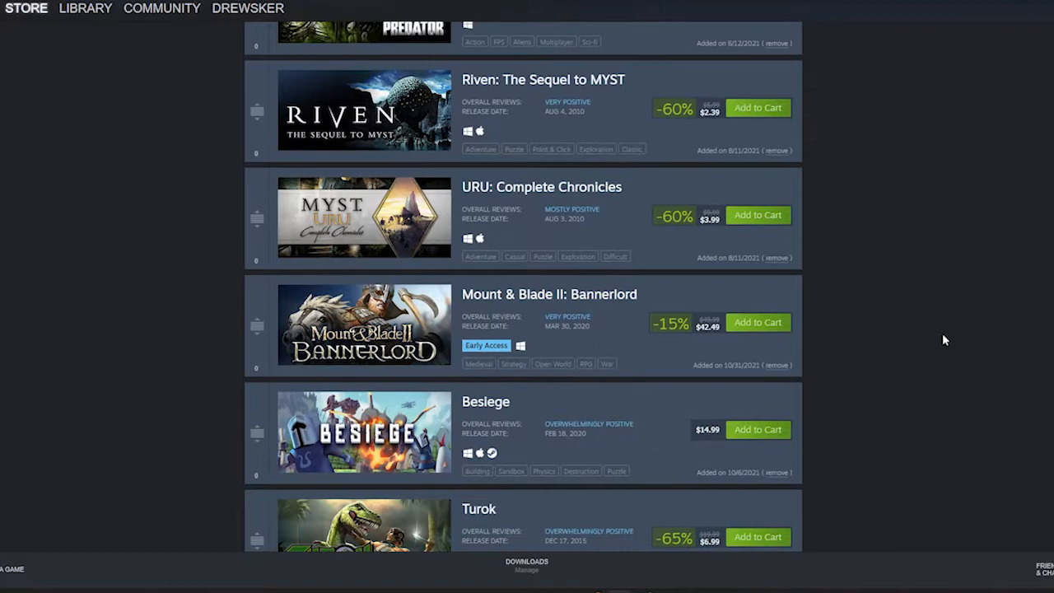
{"action": "scroll", "scroll_direction": "down", "scroll_amount": 3}
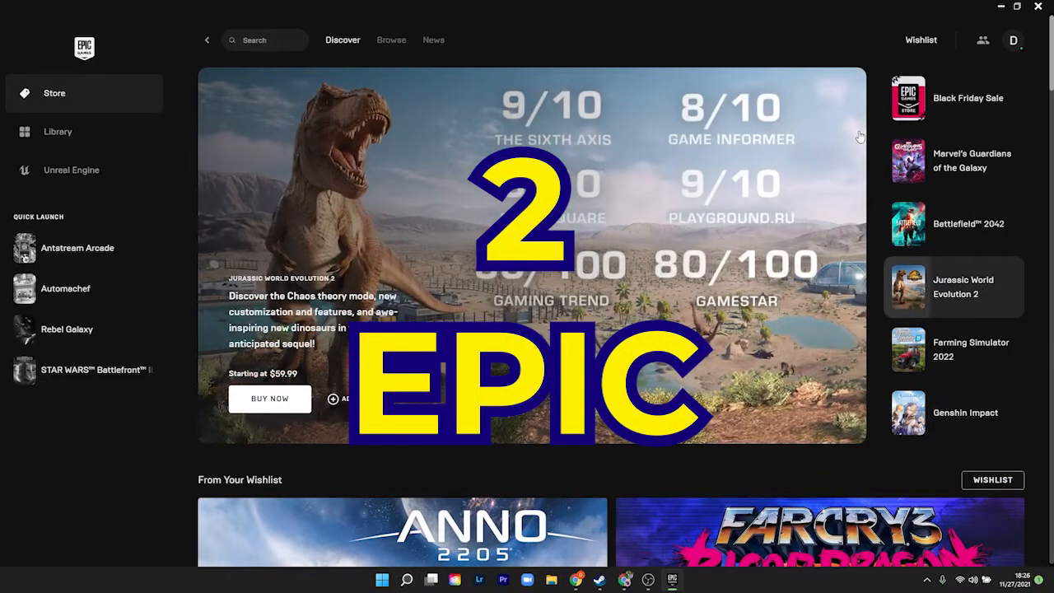
{"action": "scroll", "scroll_direction": "down", "scroll_amount": 3}
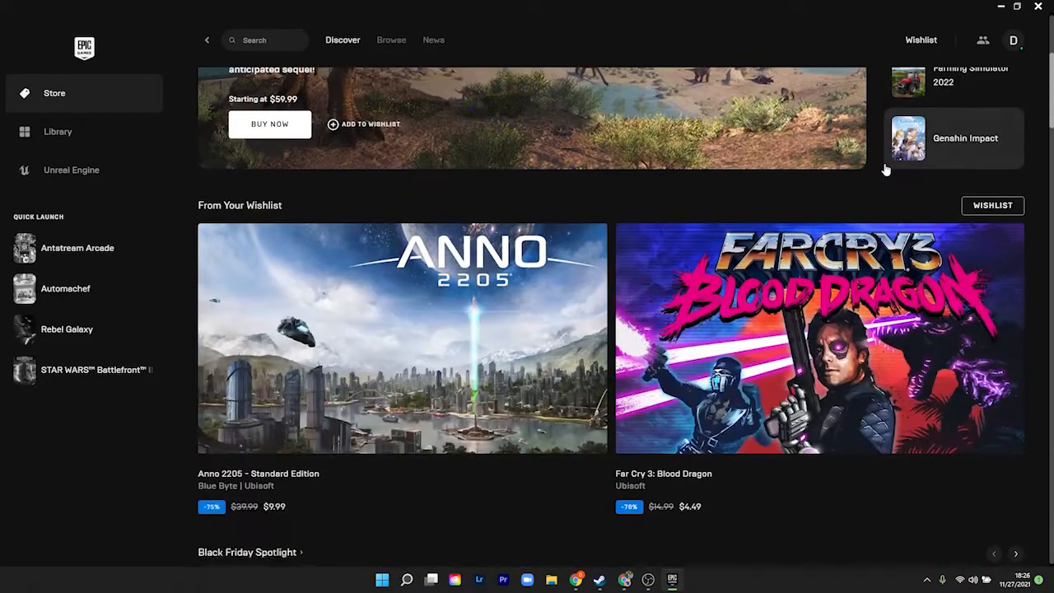
{"action": "scroll", "scroll_direction": "down", "scroll_amount": 3}
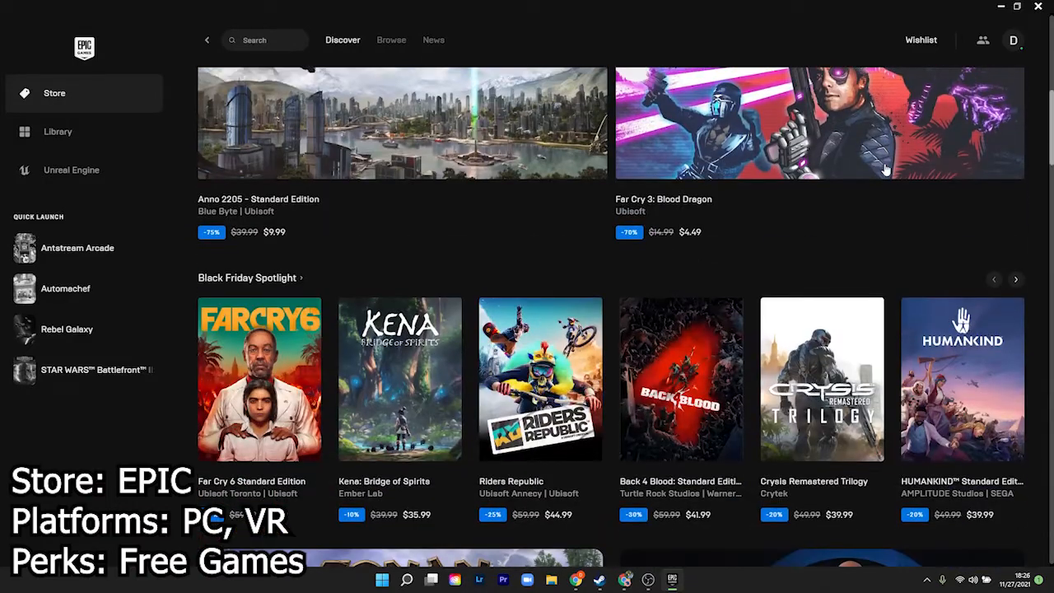
{"action": "scroll", "scroll_direction": "down", "scroll_amount": 3}
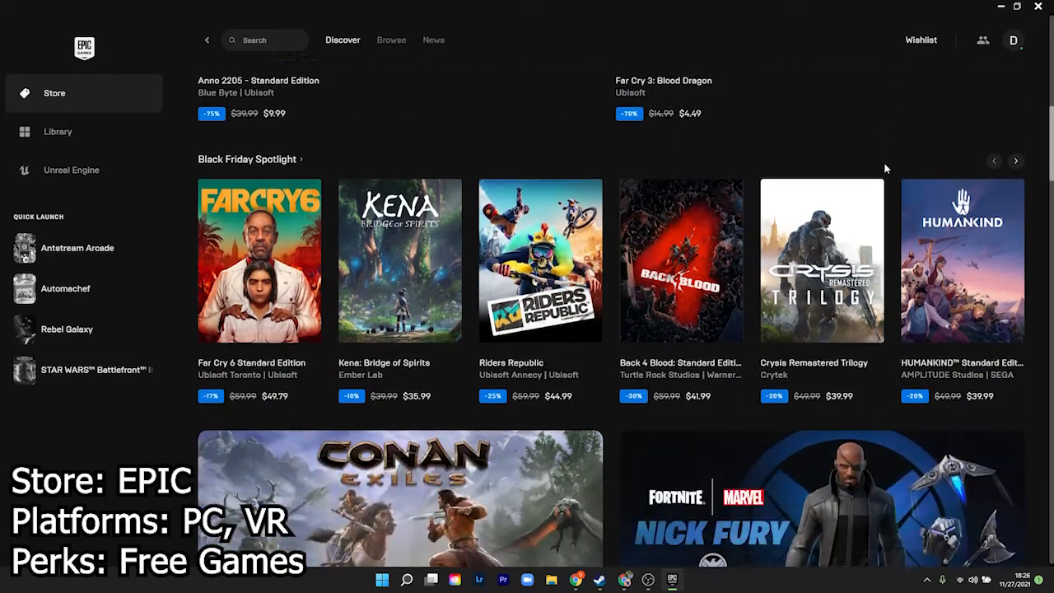
{"action": "scroll", "scroll_direction": "down", "scroll_amount": 3}
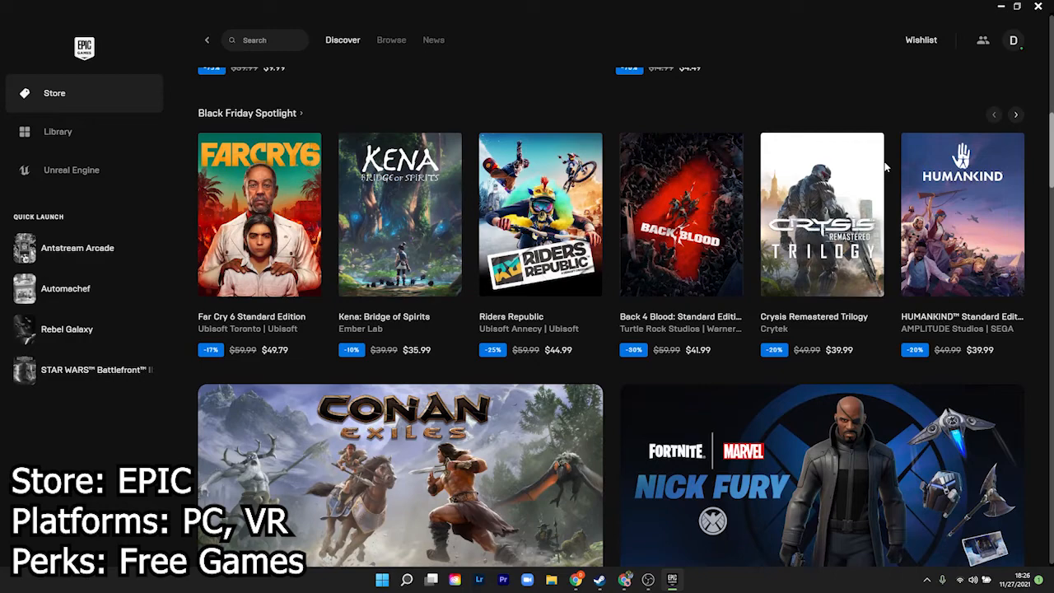
{"action": "scroll", "scroll_direction": "down", "scroll_amount": 3}
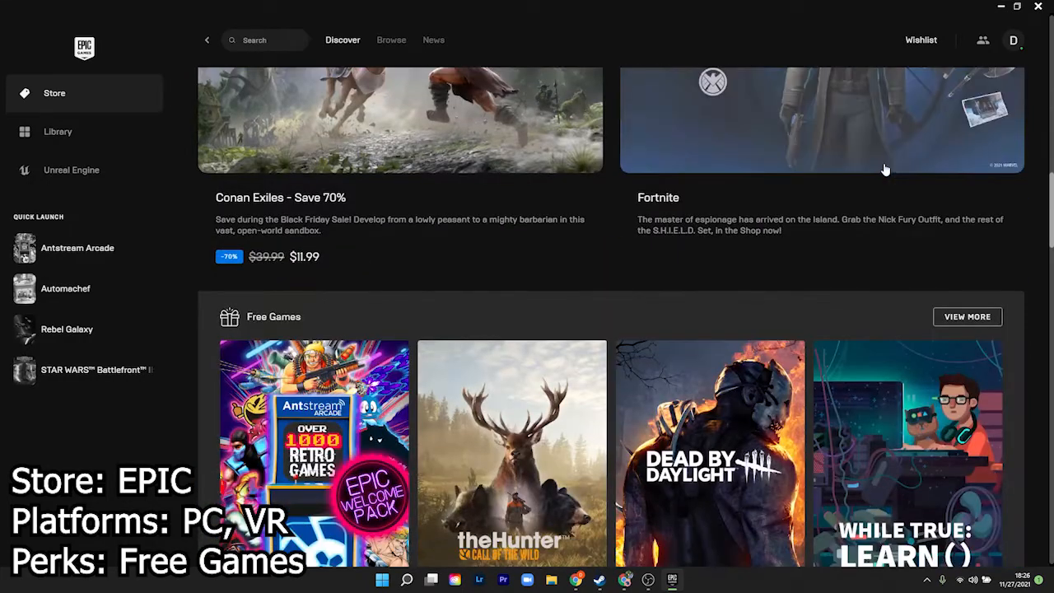
{"action": "scroll", "scroll_direction": "down", "scroll_amount": 3}
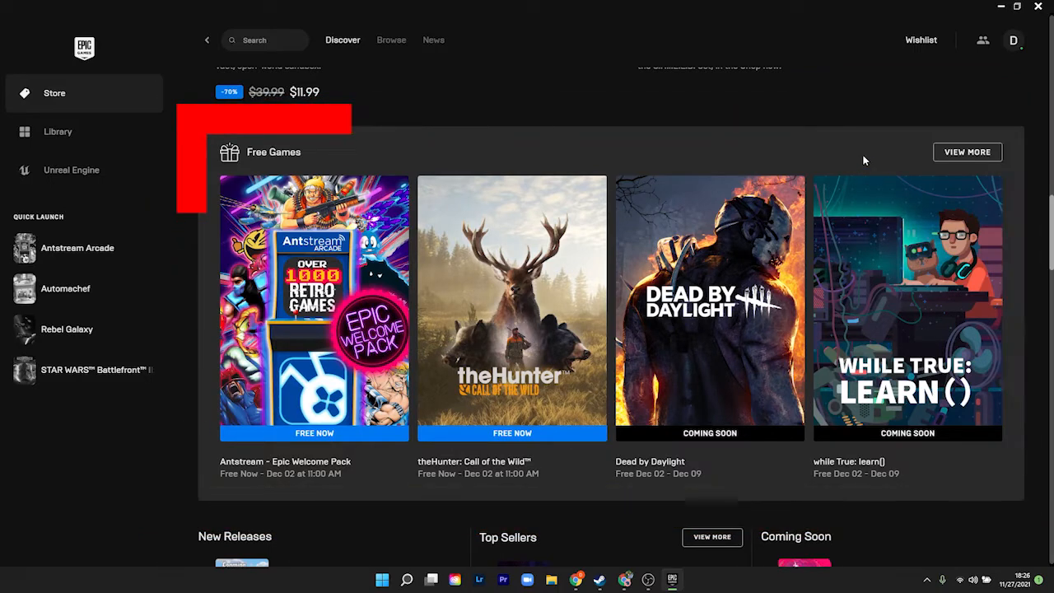
View theHunter: Call of the Wild's free store page and browse its screenshot gallery
{"action": "left_click", "coordinate": [511, 310]}
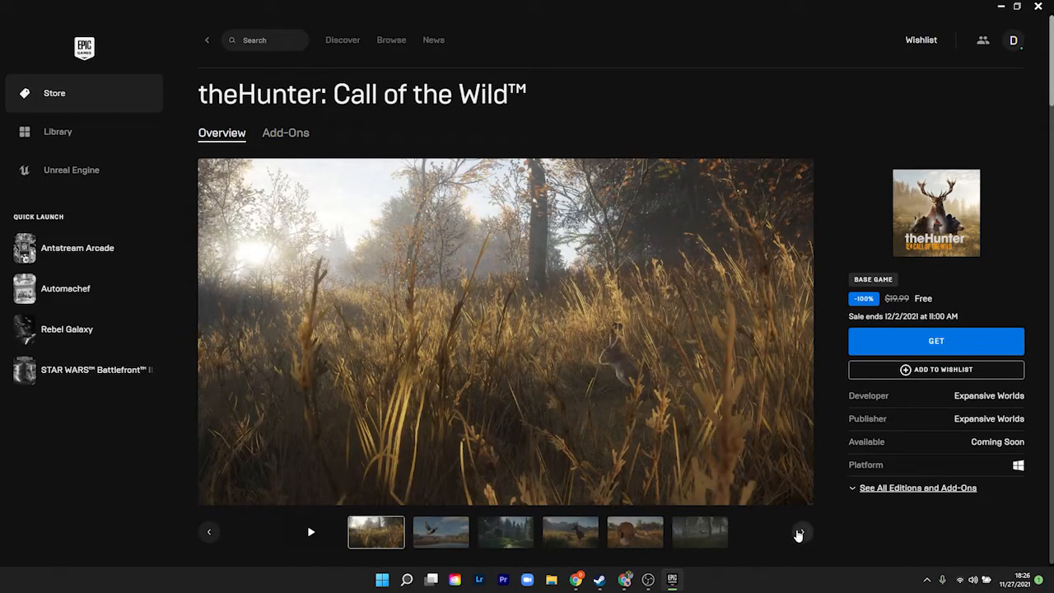
{"action": "left_click", "coordinate": [800, 531]}
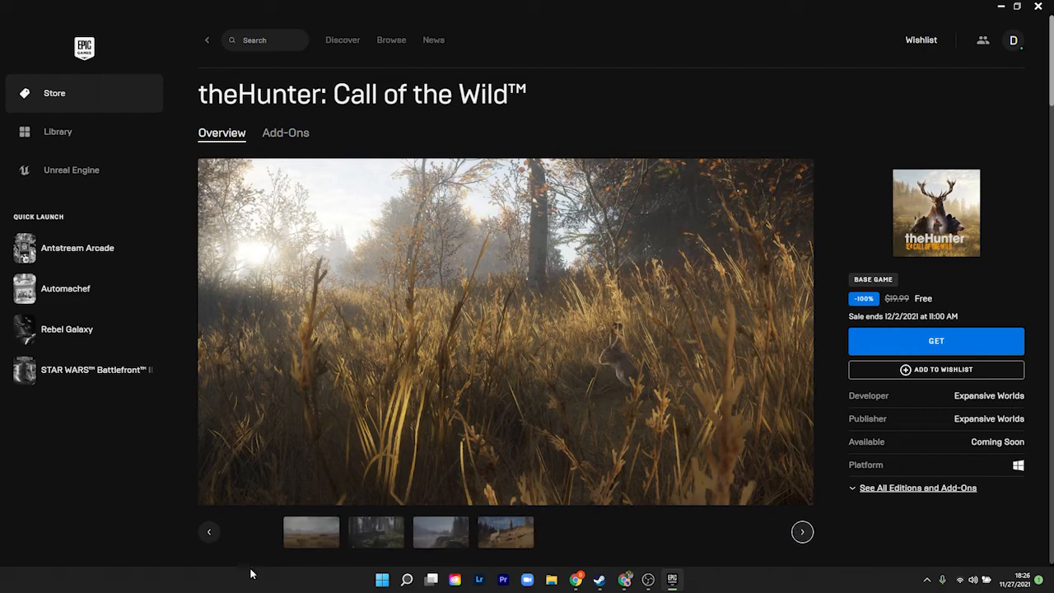
{"action": "left_click", "coordinate": [309, 530]}
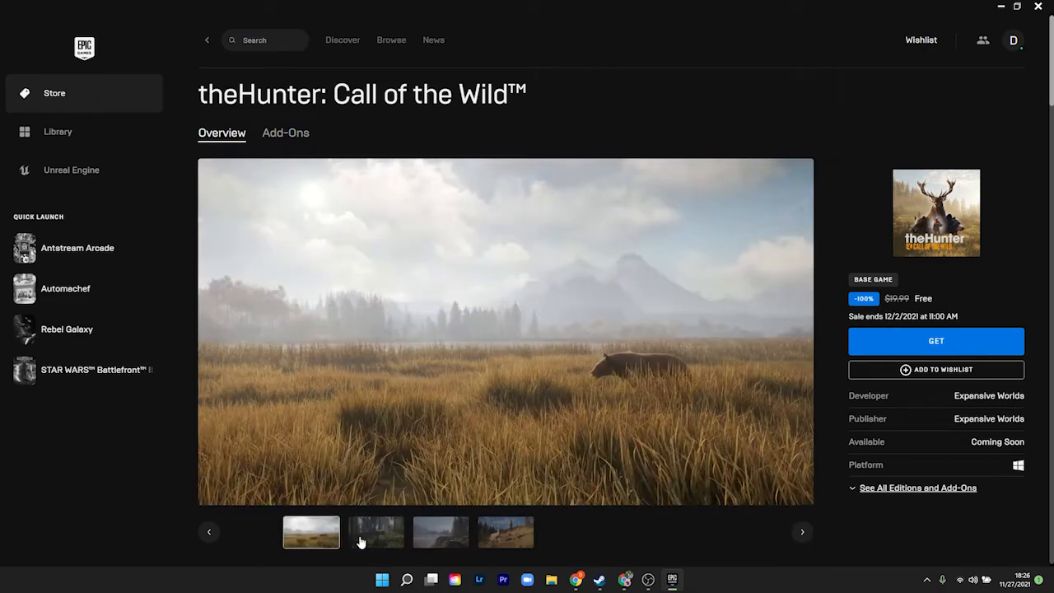
{"action": "left_click", "coordinate": [58, 132]}
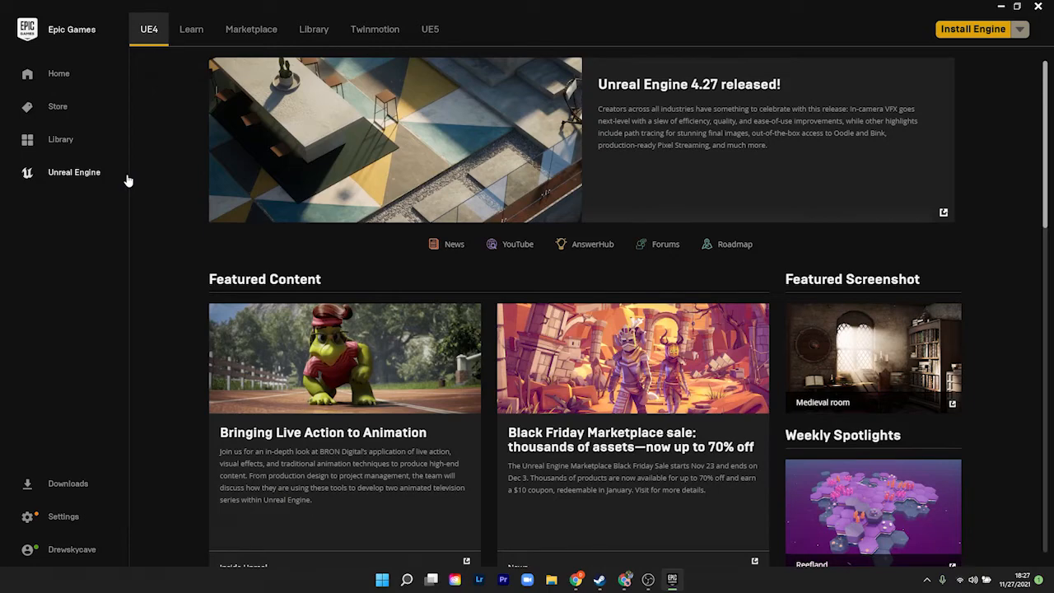
Scroll down the Unreal Engine section past the 4.27 release news
{"action": "scroll", "scroll_direction": "down", "scroll_amount": 3}
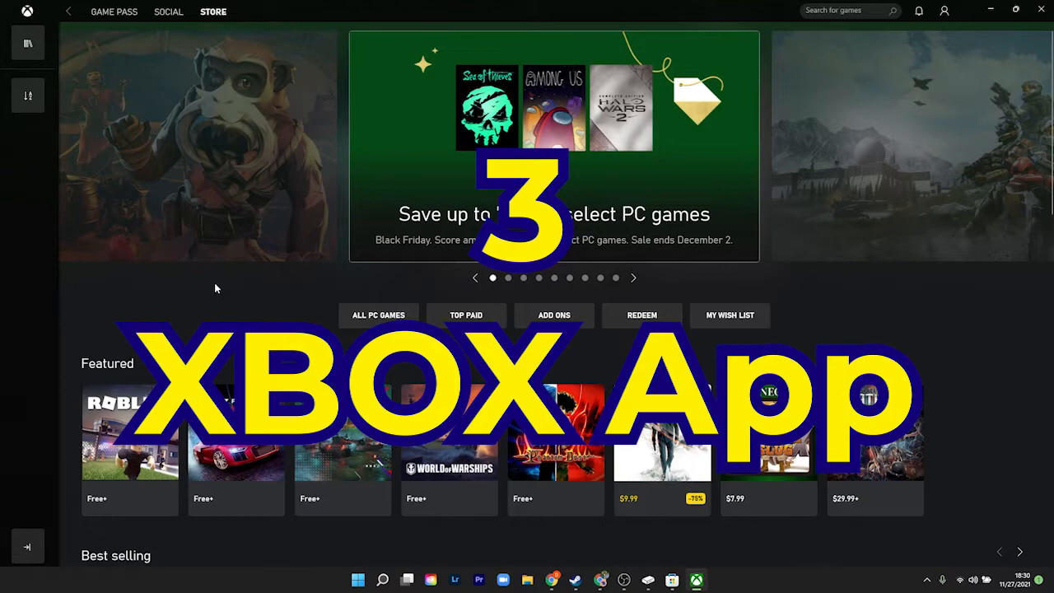
{"action": "scroll", "scroll_direction": "down", "scroll_amount": 3}
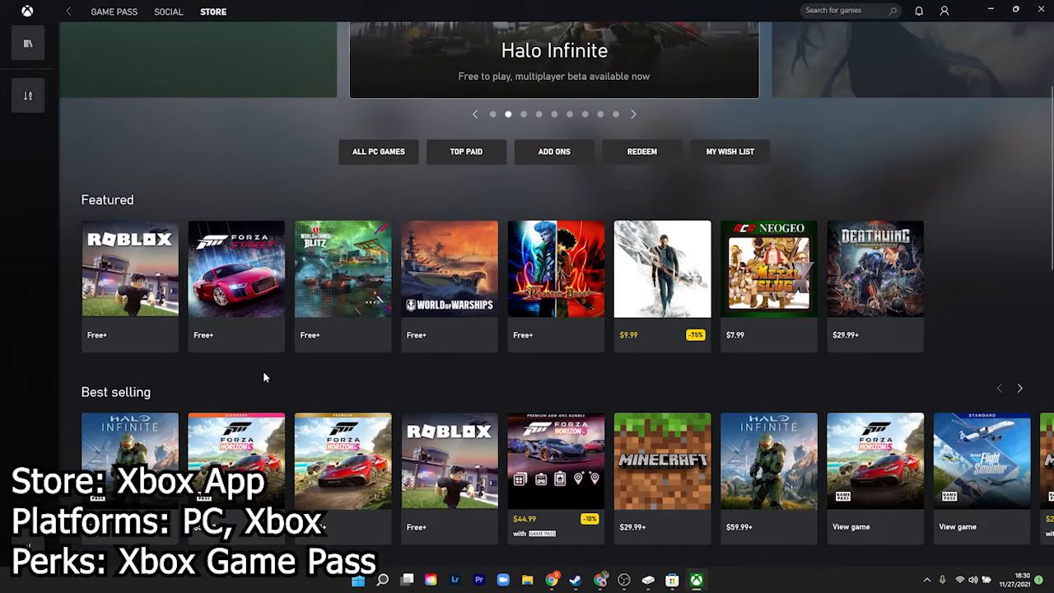
{"action": "scroll", "scroll_direction": "down", "scroll_amount": 3}
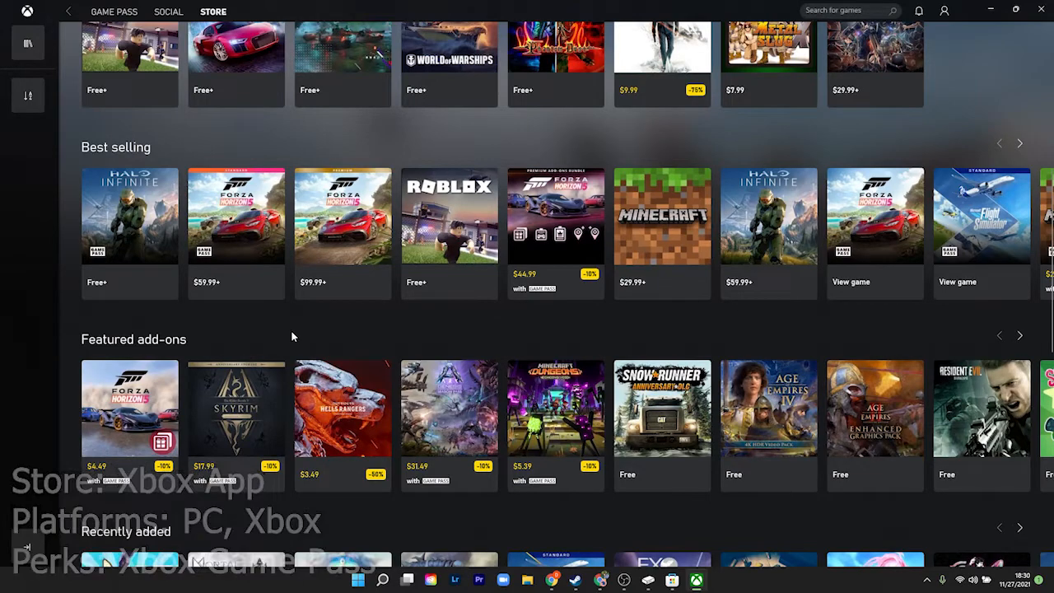
{"action": "scroll", "scroll_direction": "down", "scroll_amount": 3}
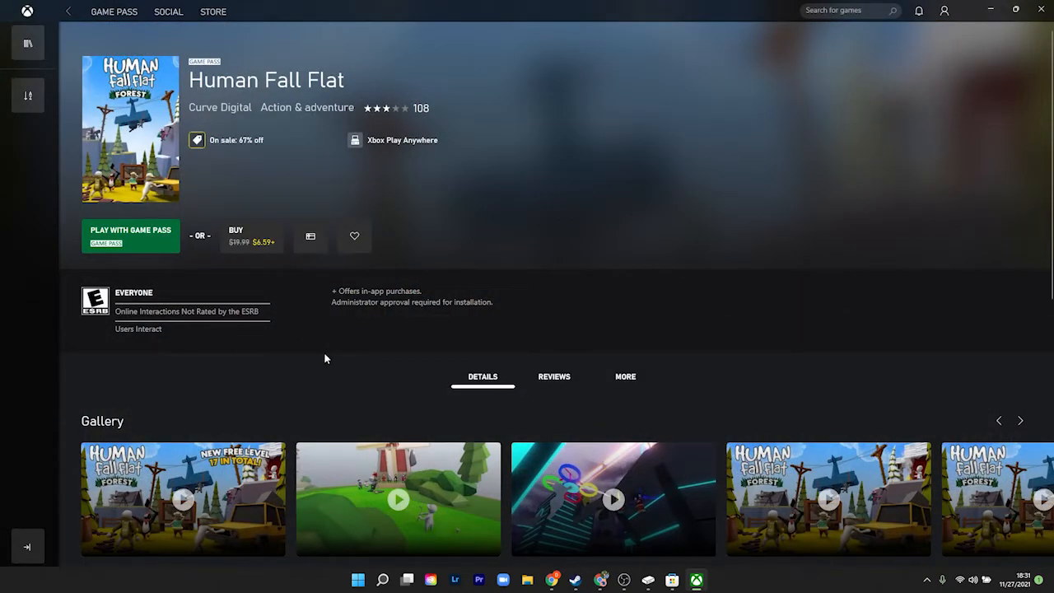
Scroll down the Human Fall Flat page to its description and Details section
{"action": "scroll", "scroll_direction": "down", "scroll_amount": 3}
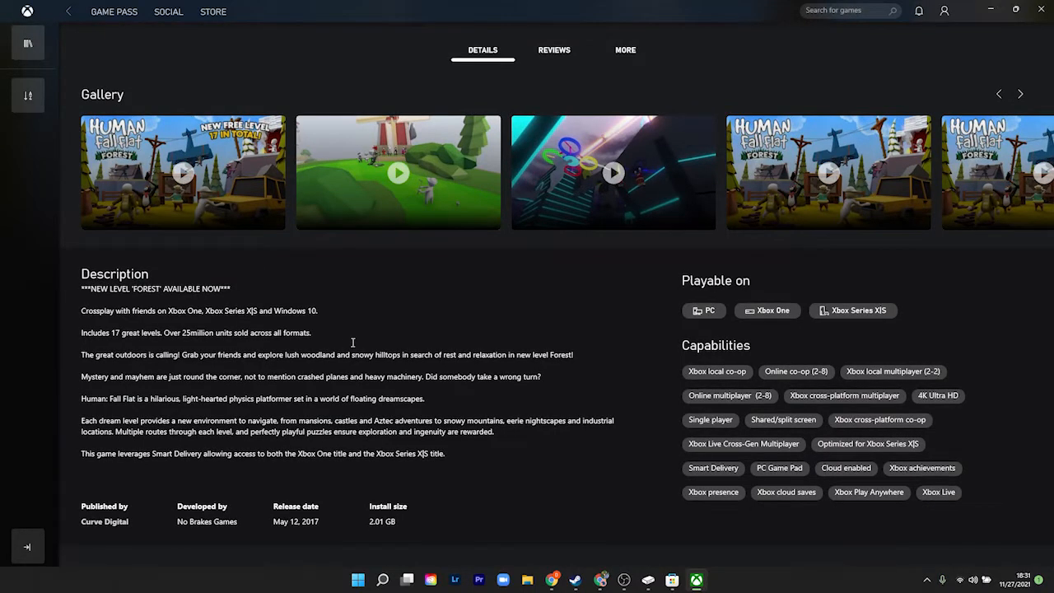
{"action": "scroll", "scroll_direction": "down", "scroll_amount": 3}
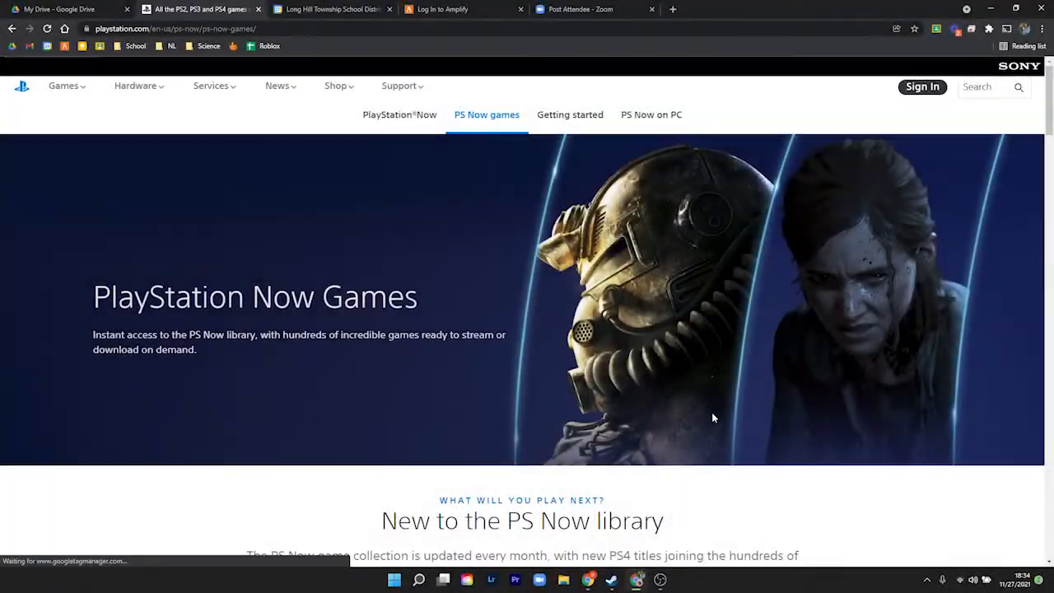
{"action": "scroll", "scroll_direction": "down", "scroll_amount": 3}
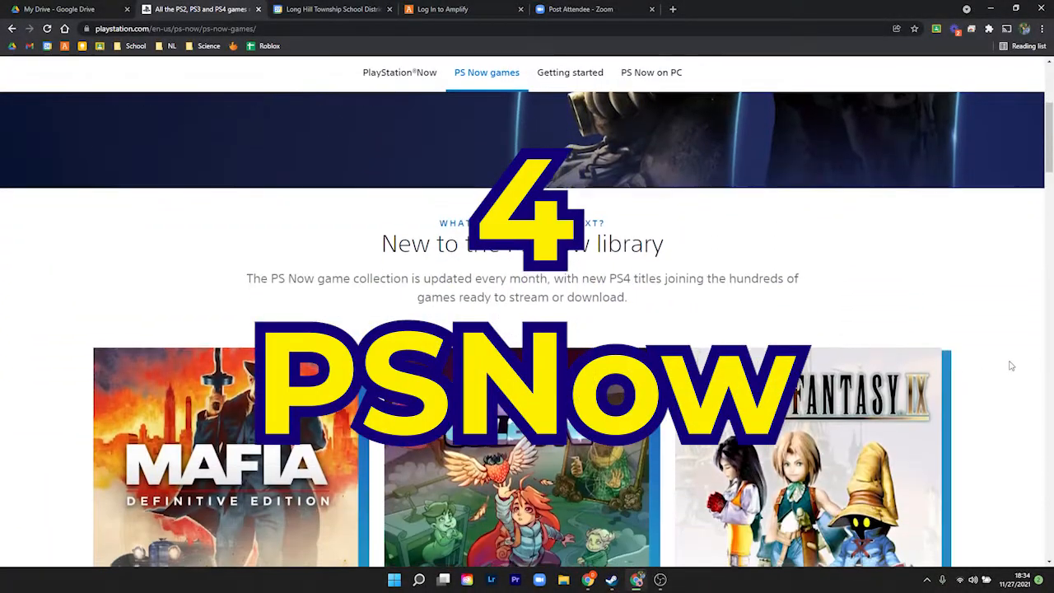
{"action": "scroll", "scroll_direction": "down", "scroll_amount": 3}
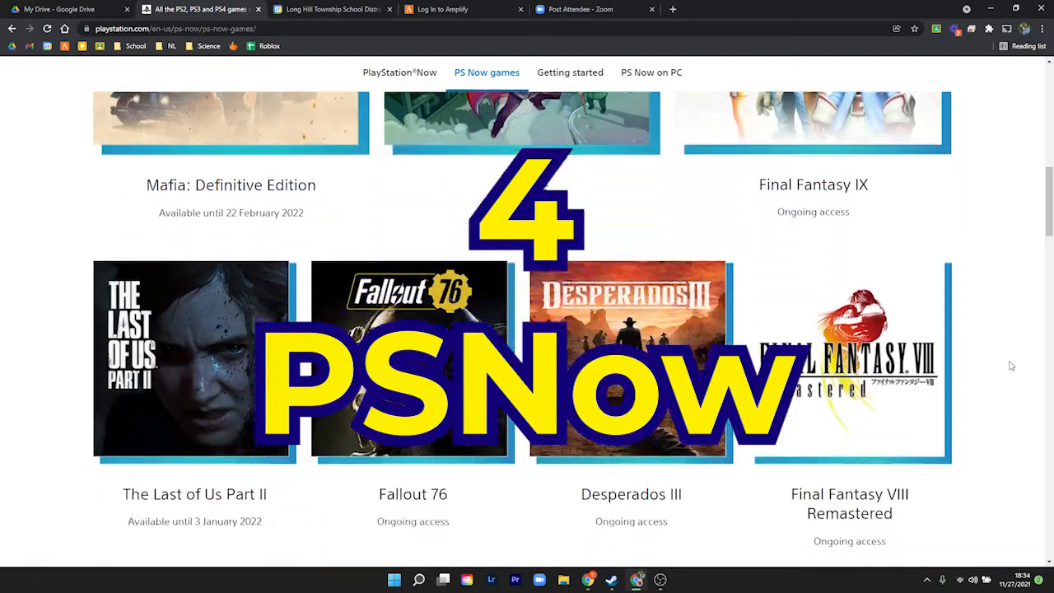
{"action": "scroll", "scroll_direction": "down", "scroll_amount": 3}
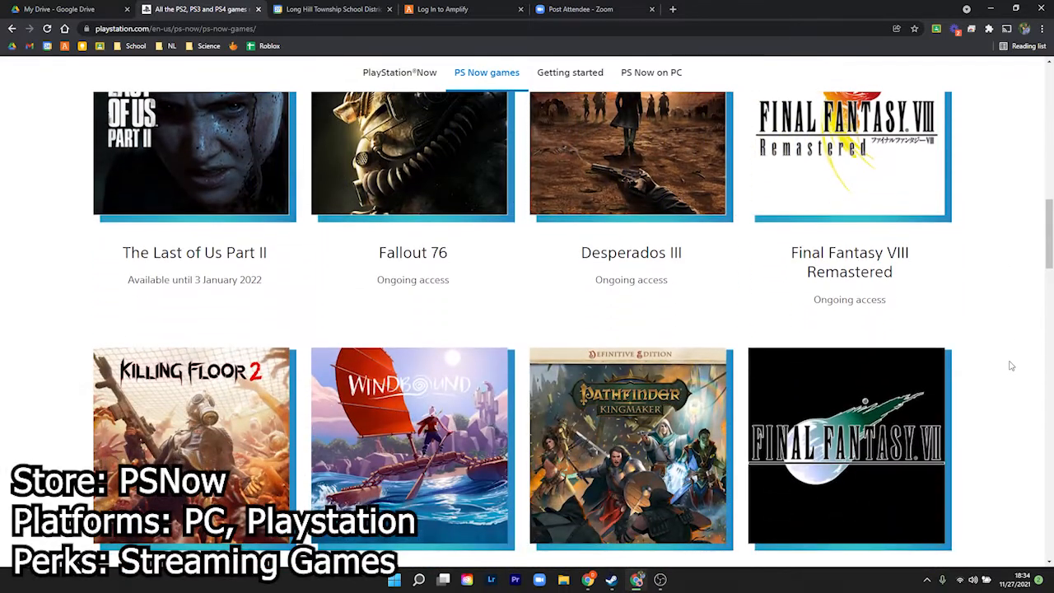
{"action": "scroll", "scroll_direction": "down", "scroll_amount": 3}
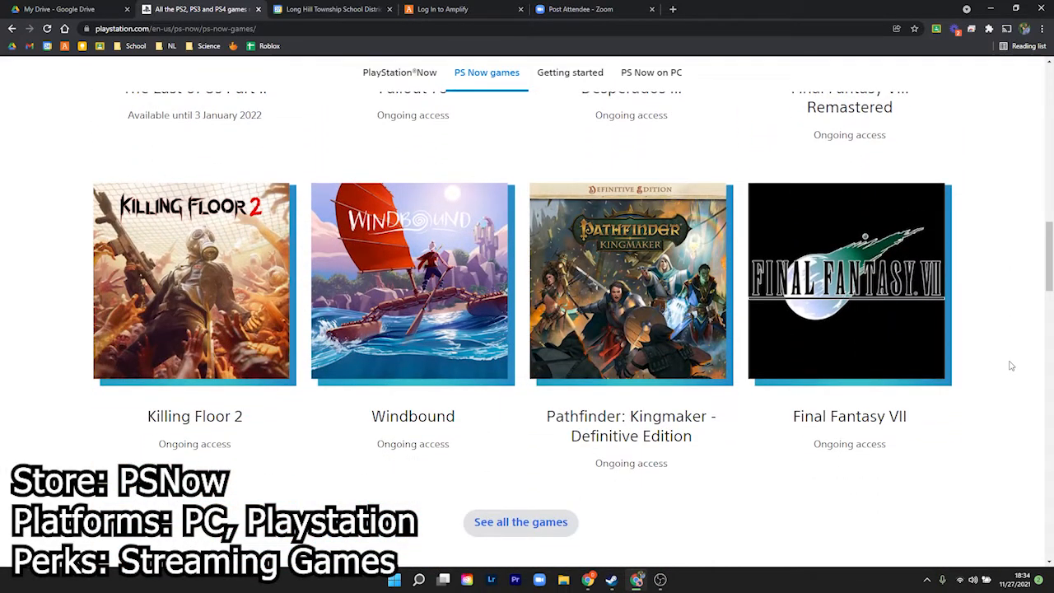
Show the full list of PS Now games and scroll through the A–Z index
{"action": "left_click", "coordinate": [520, 521]}
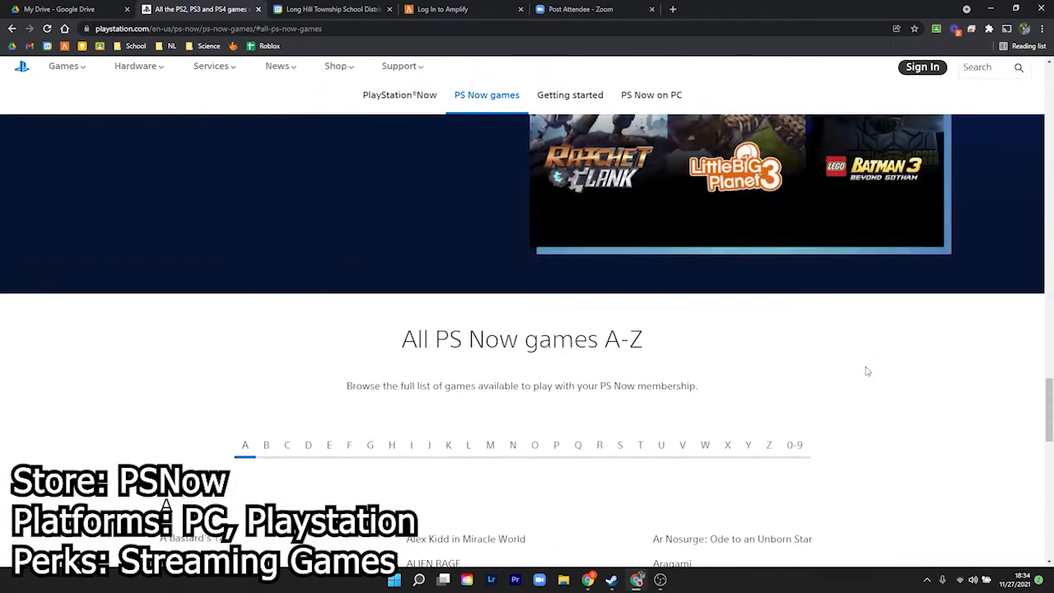
{"action": "scroll", "scroll_direction": "down", "scroll_amount": 3}
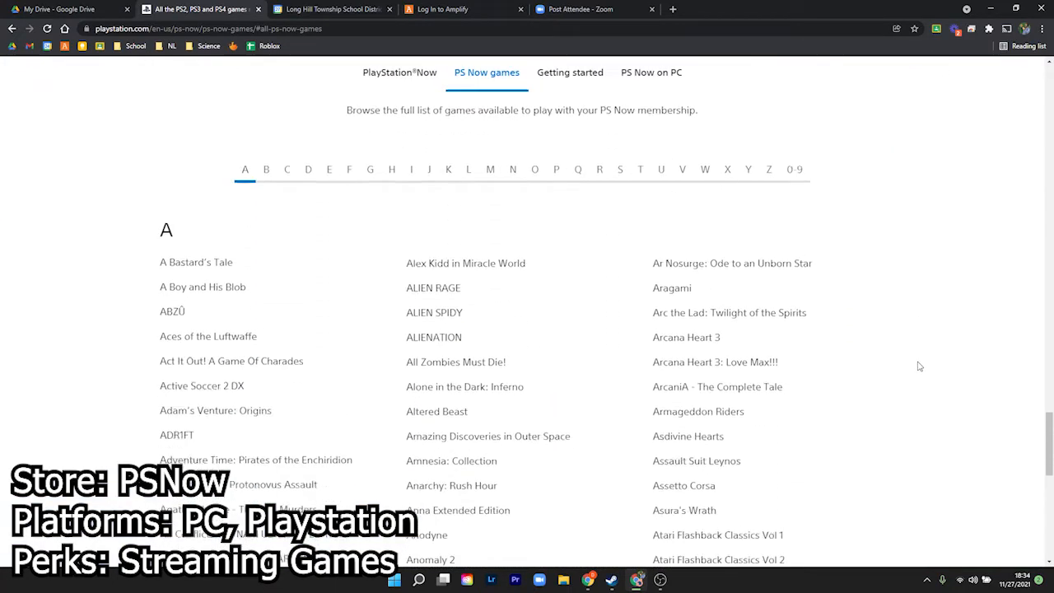
{"action": "scroll", "scroll_direction": "down", "scroll_amount": 3}
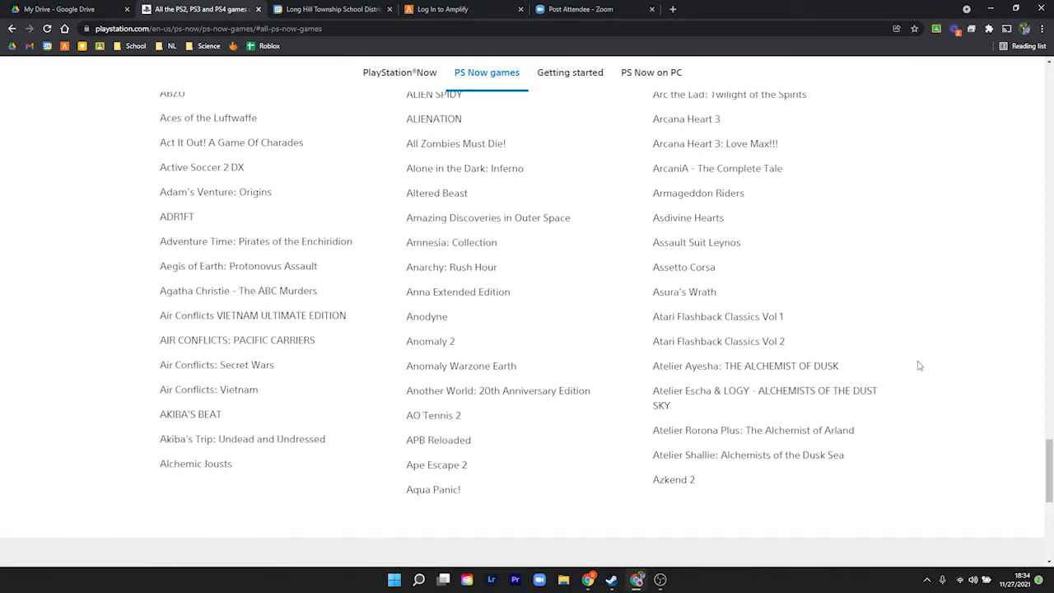
{"action": "scroll", "scroll_direction": "down", "scroll_amount": 3}
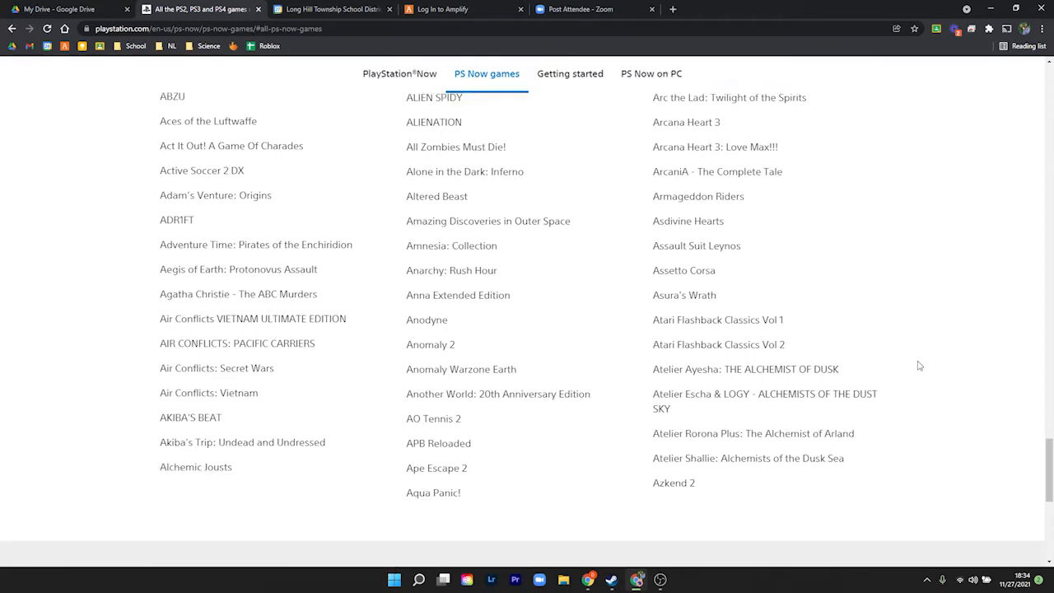
Return up the PS Now games page and browse its featured categories
{"action": "scroll", "scroll_direction": "up", "scroll_amount": 3}
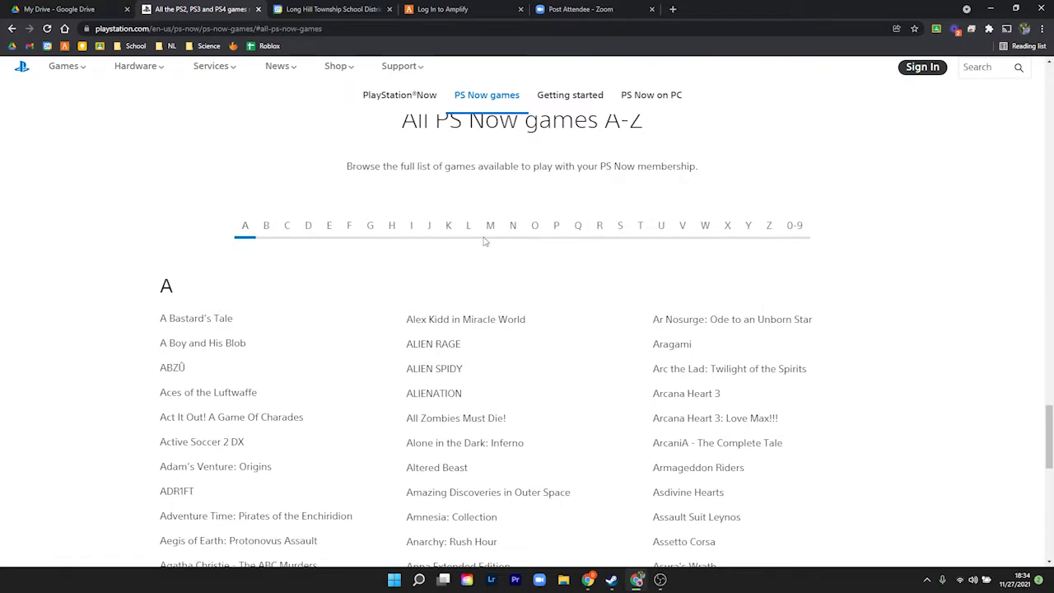
{"action": "left_click", "coordinate": [491, 224]}
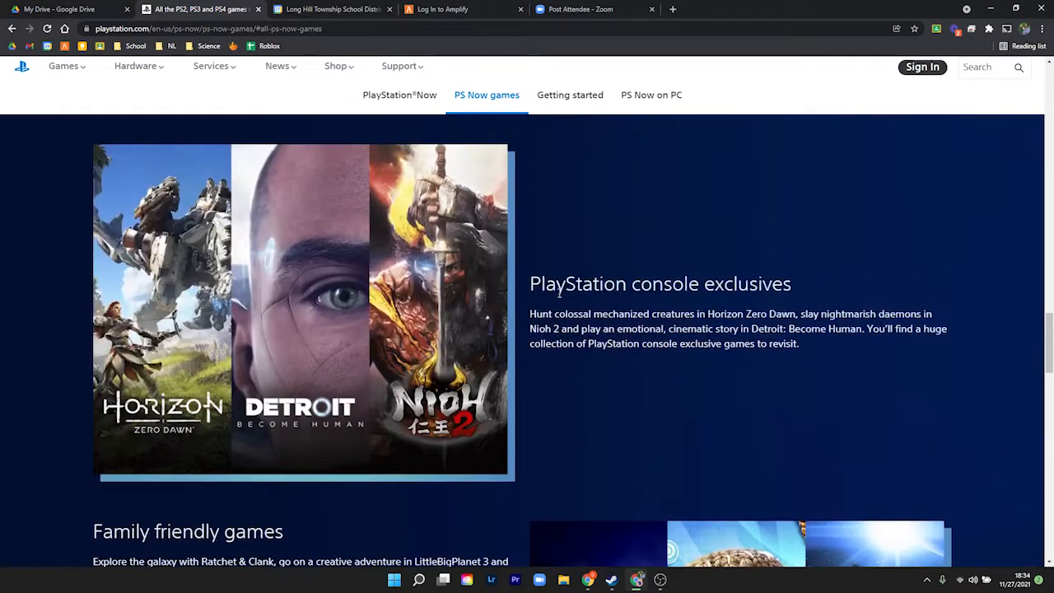
{"action": "scroll", "scroll_direction": "down", "scroll_amount": 3}
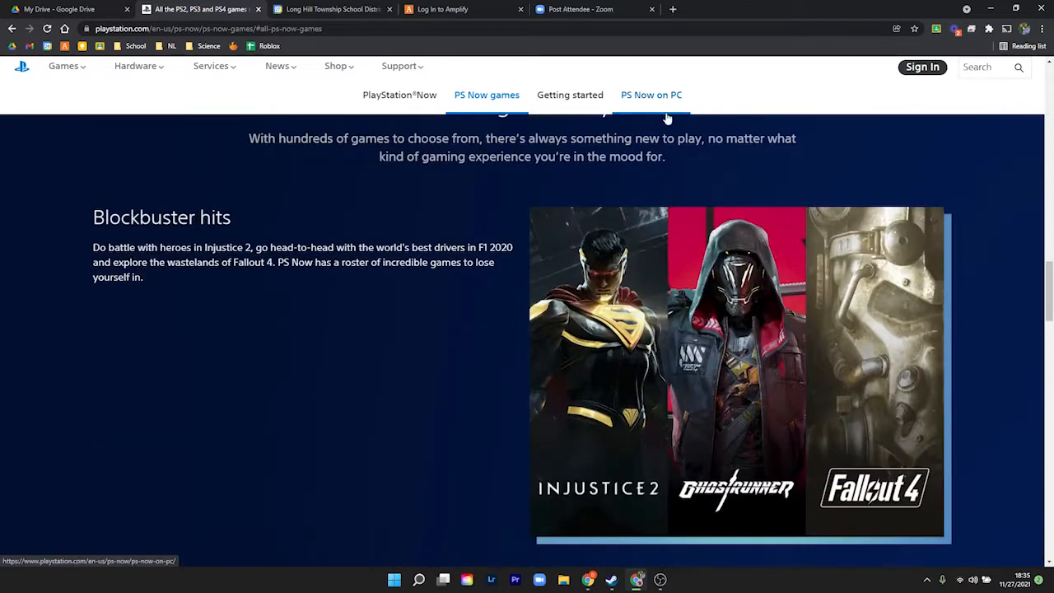
Go to the PS Now on PC page and scroll down through its 'Get set up' steps
{"action": "left_click", "coordinate": [650, 94]}
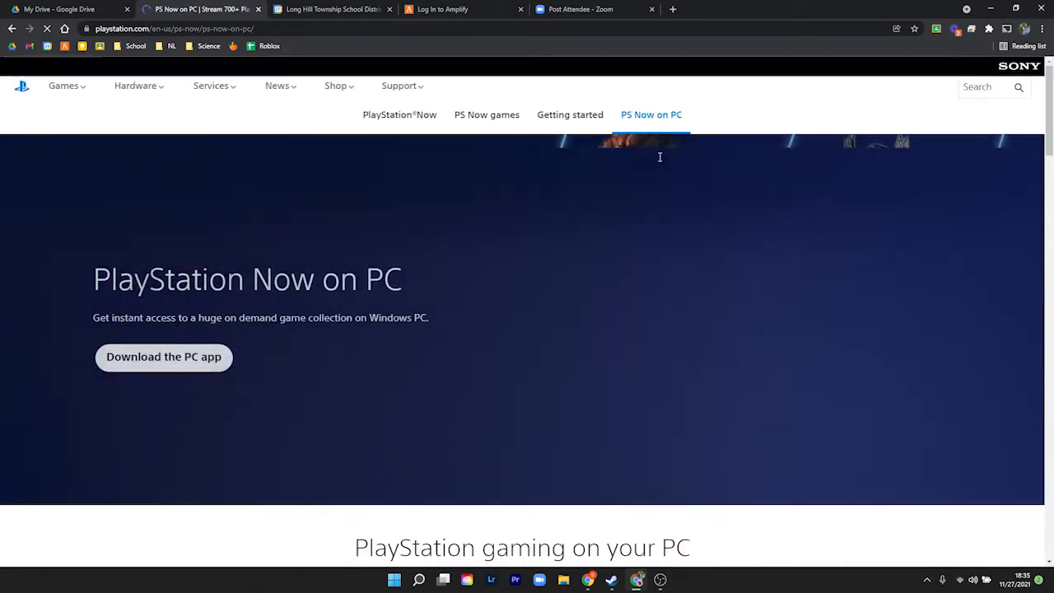
{"action": "scroll", "scroll_direction": "down", "scroll_amount": 3}
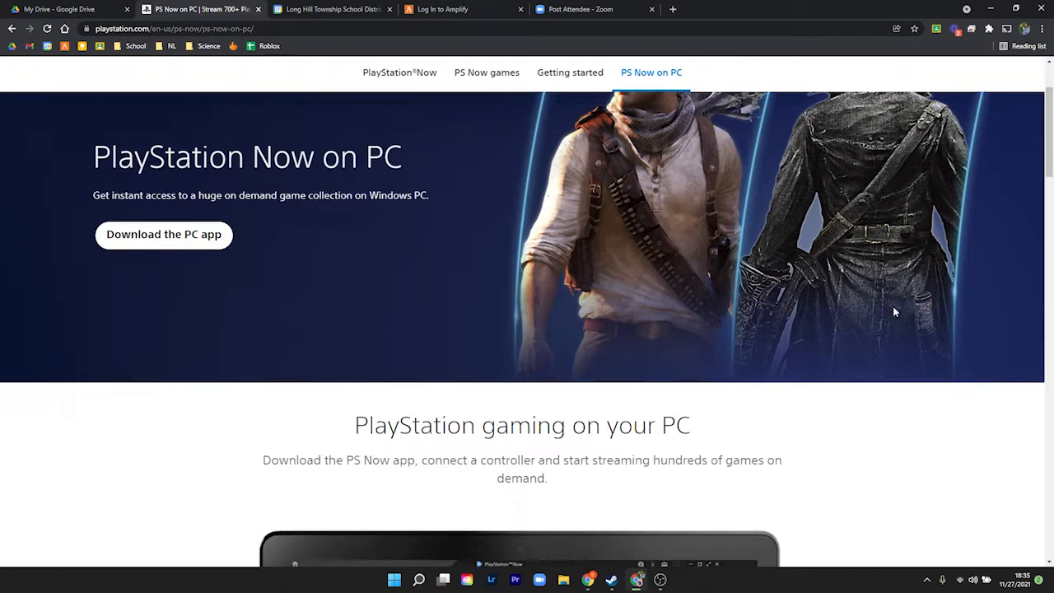
{"action": "scroll", "scroll_direction": "down", "scroll_amount": 3}
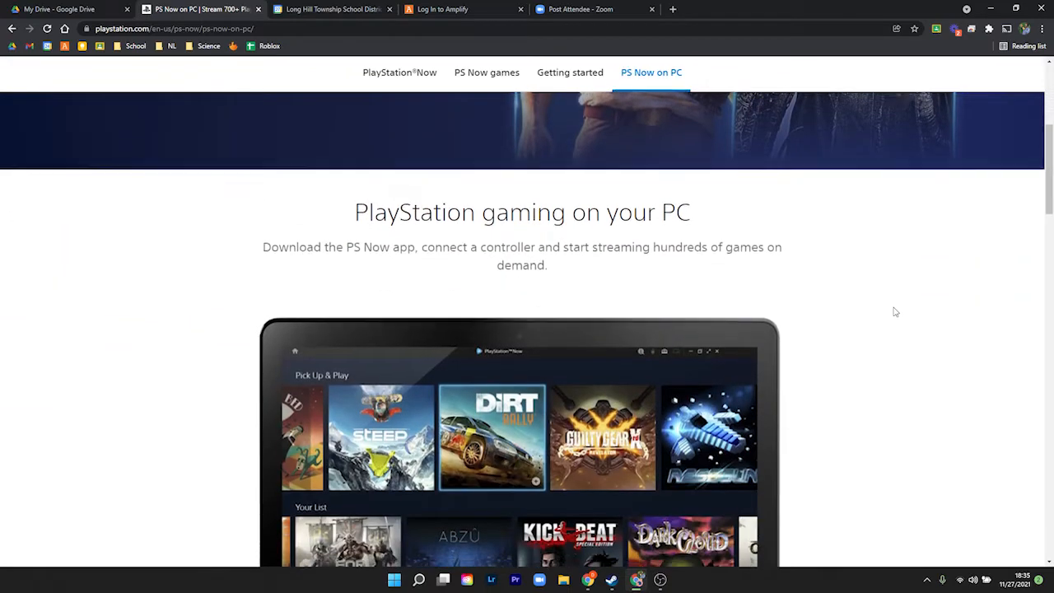
{"action": "scroll", "scroll_direction": "down", "scroll_amount": 3}
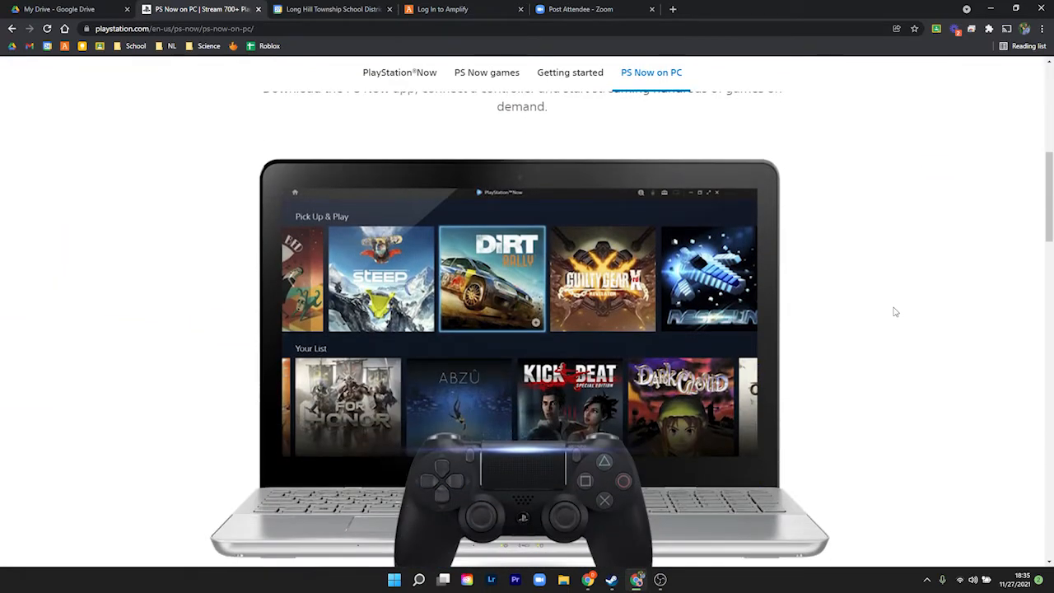
{"action": "scroll", "scroll_direction": "down", "scroll_amount": 3}
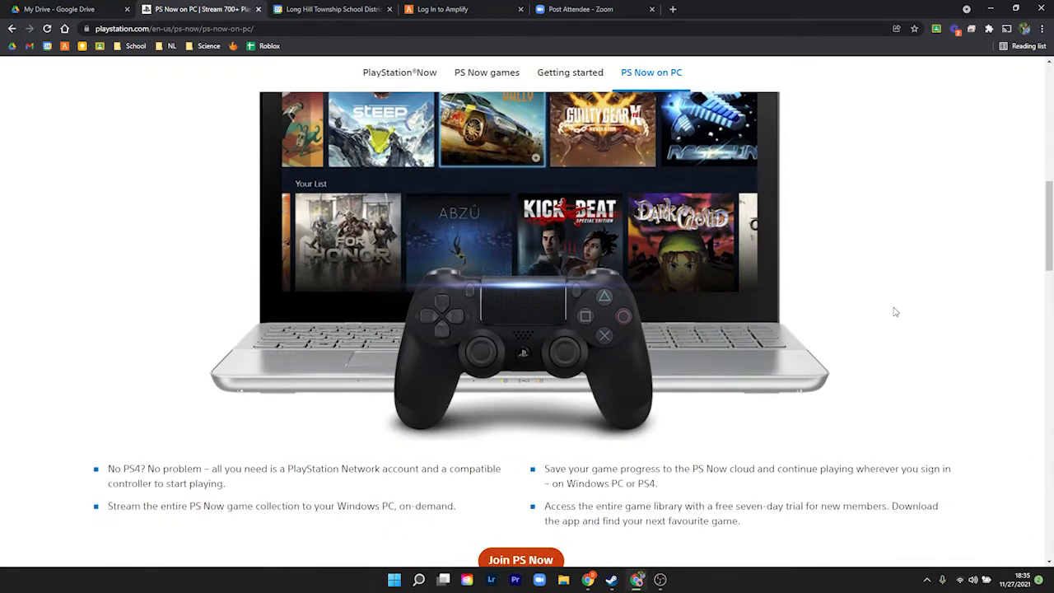
{"action": "scroll", "scroll_direction": "down", "scroll_amount": 3}
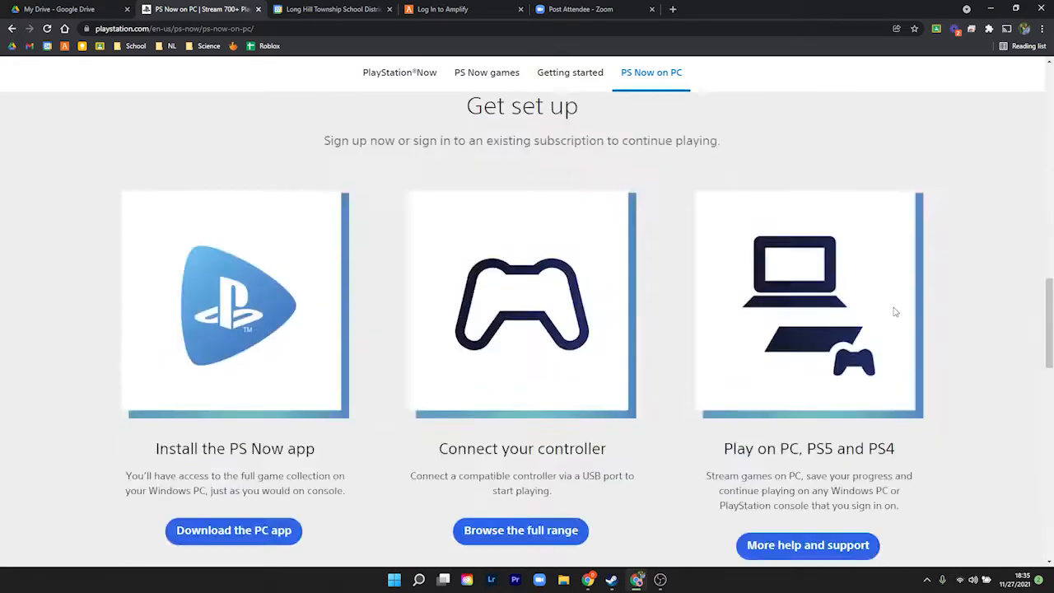
{"action": "scroll", "scroll_direction": "down", "scroll_amount": 3}
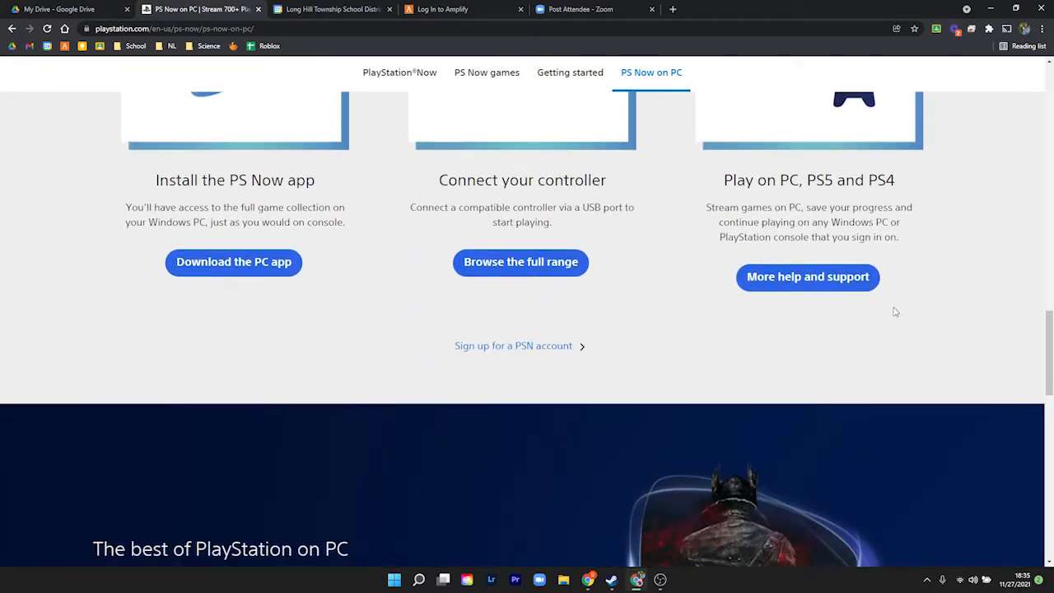
{"action": "scroll", "scroll_direction": "down", "scroll_amount": 3}
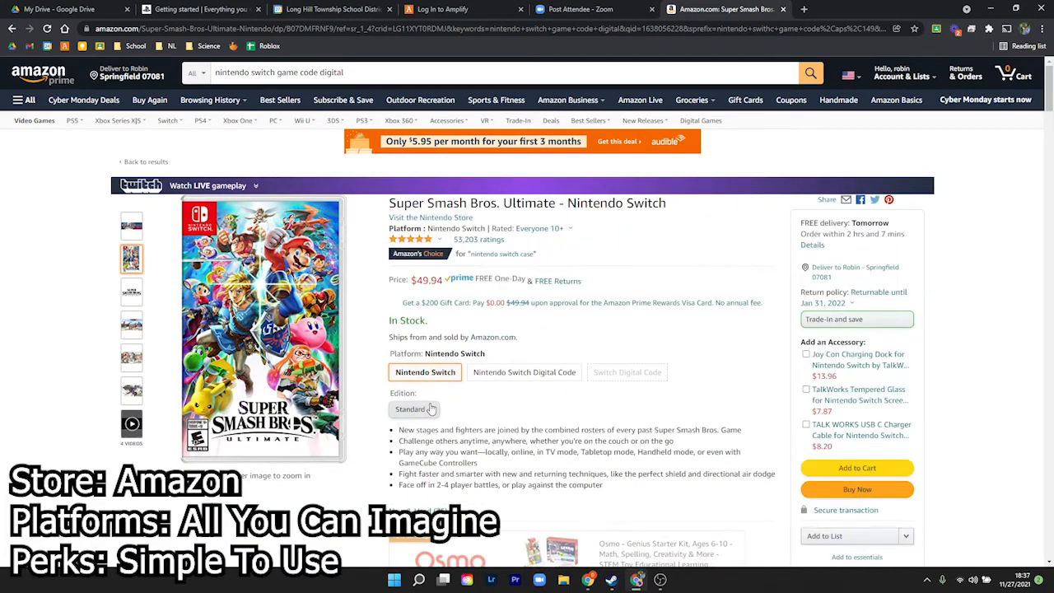
Select the Nintendo Switch Digital Code edition at $59.88 and scroll to related products and videos
{"action": "left_click", "coordinate": [524, 372]}
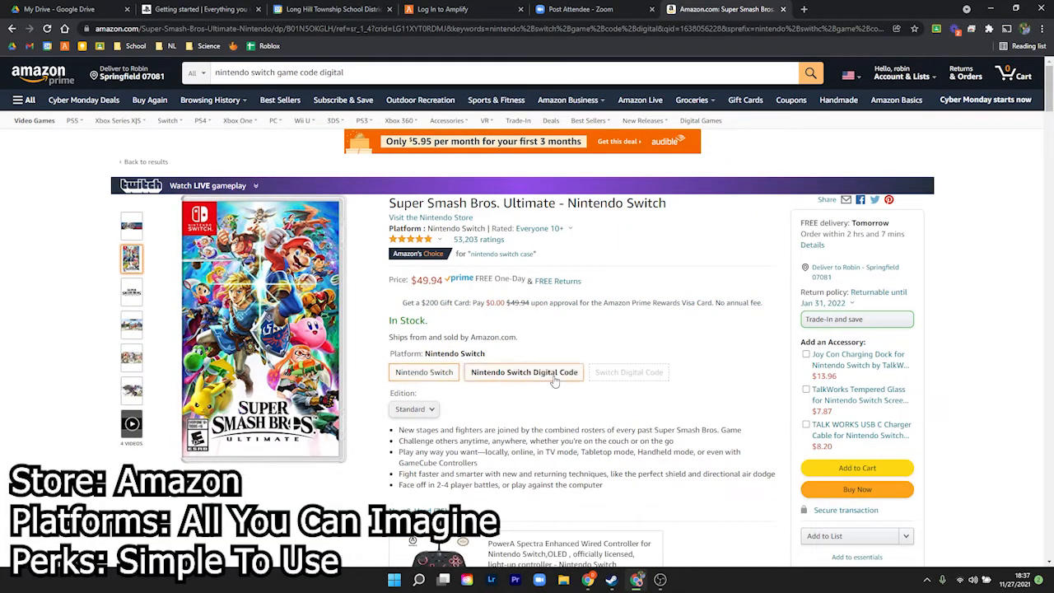
{"action": "left_click", "coordinate": [524, 373]}
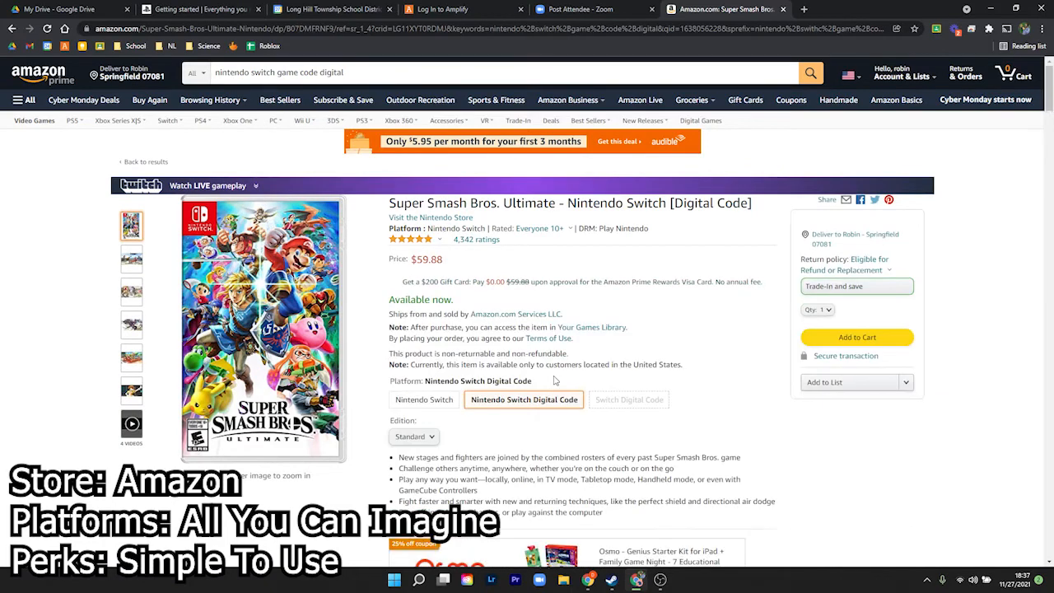
{"action": "mouse_move", "coordinate": [715, 333]}
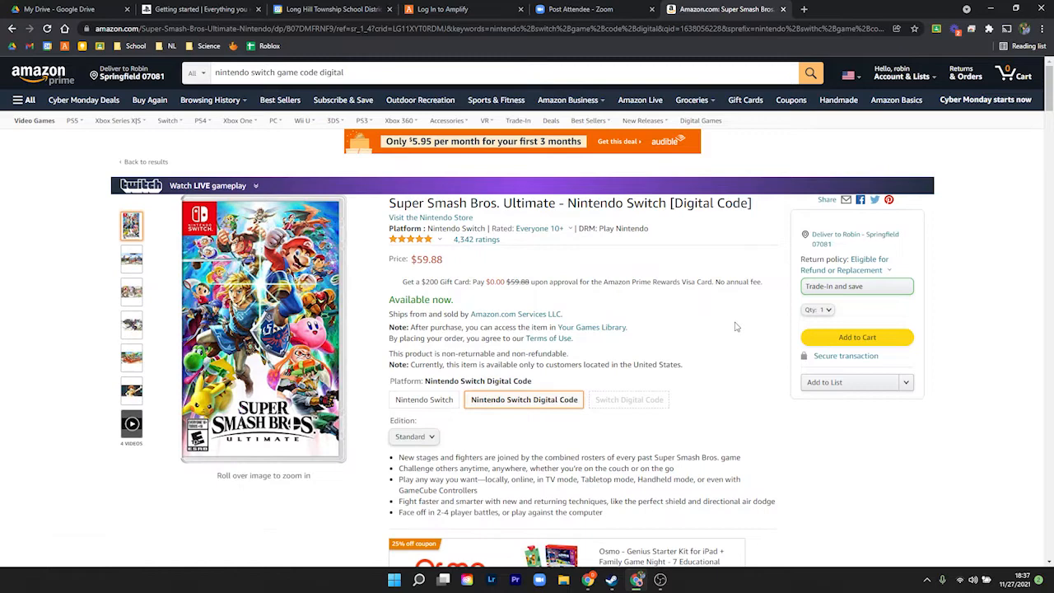
{"action": "scroll", "scroll_direction": "down", "scroll_amount": 3}
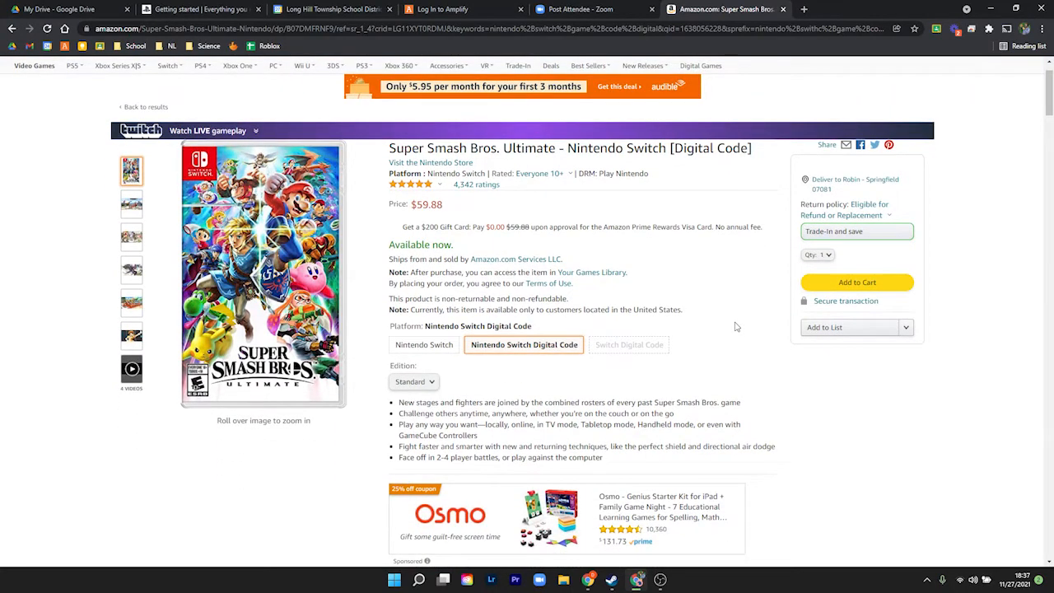
{"action": "scroll", "scroll_direction": "down", "scroll_amount": 3}
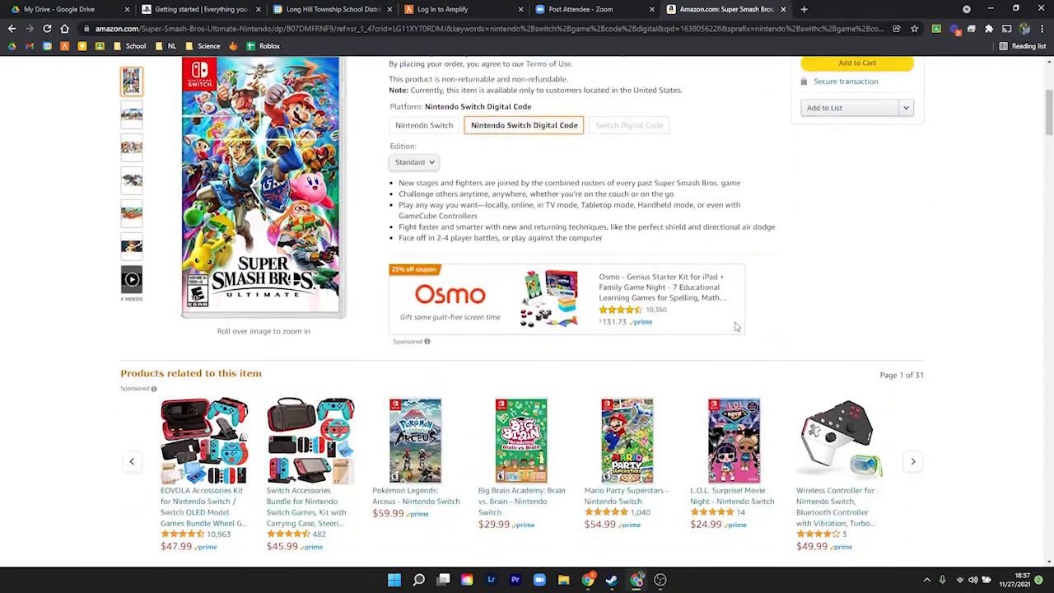
{"action": "scroll", "scroll_direction": "down", "scroll_amount": 3}
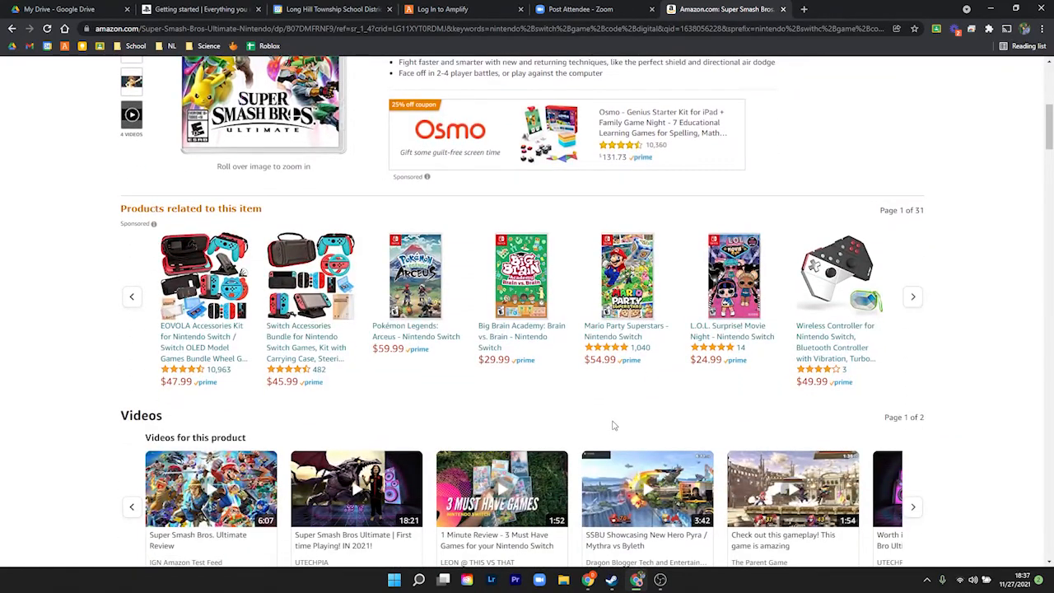